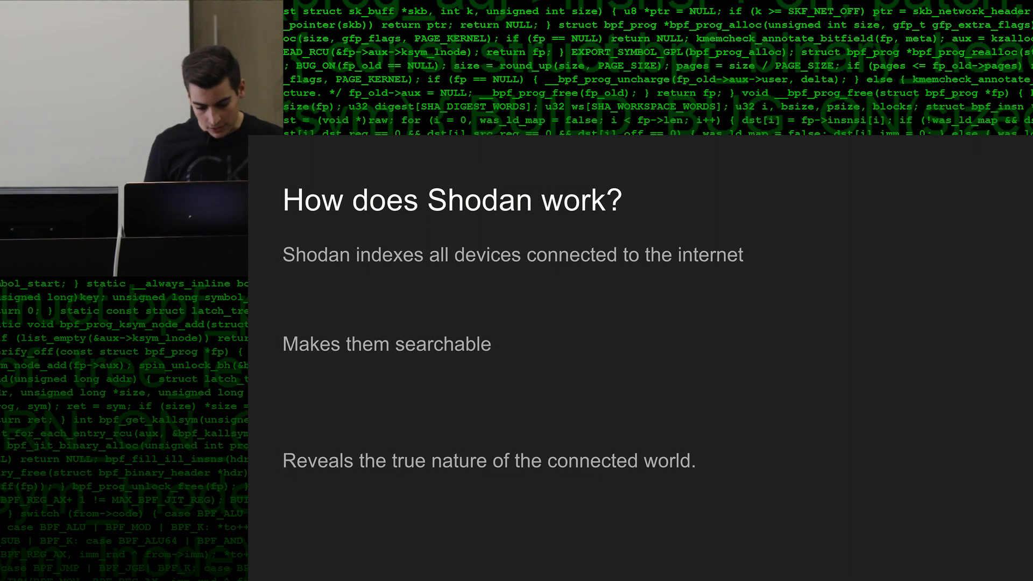
{"action": "key", "text": "Right"}
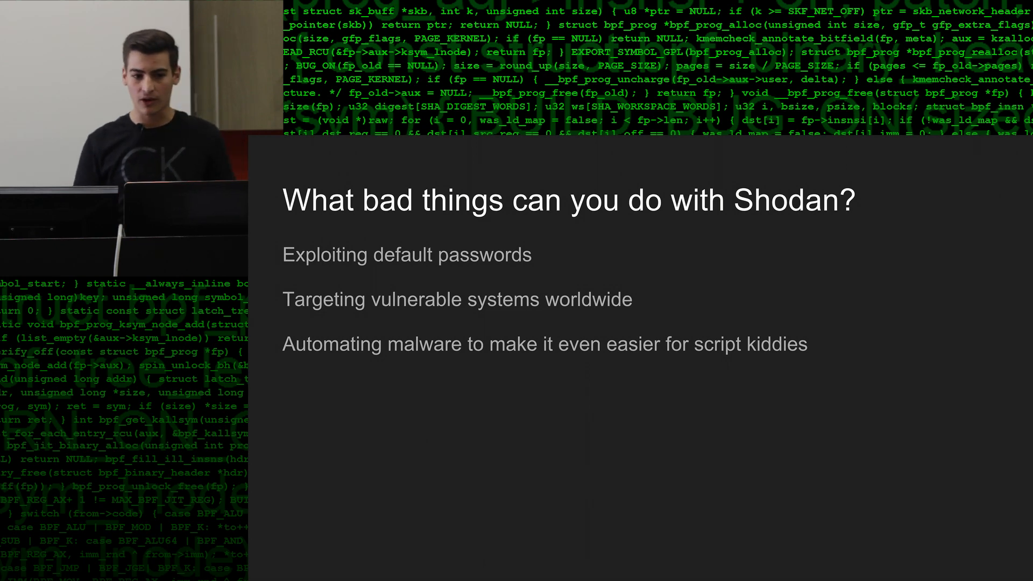
{"action": "key", "text": "Right"}
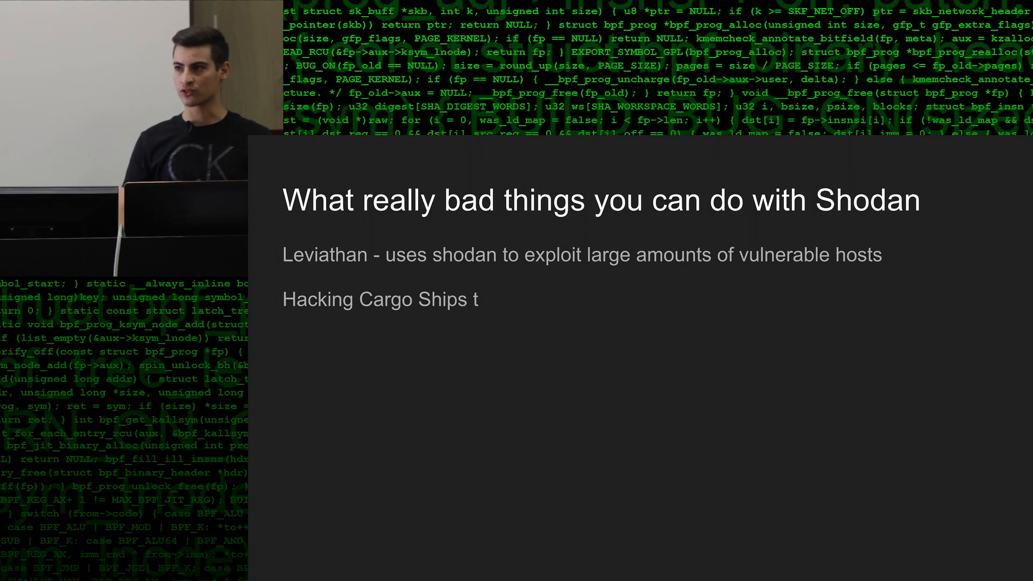
{"action": "key", "text": "Right"}
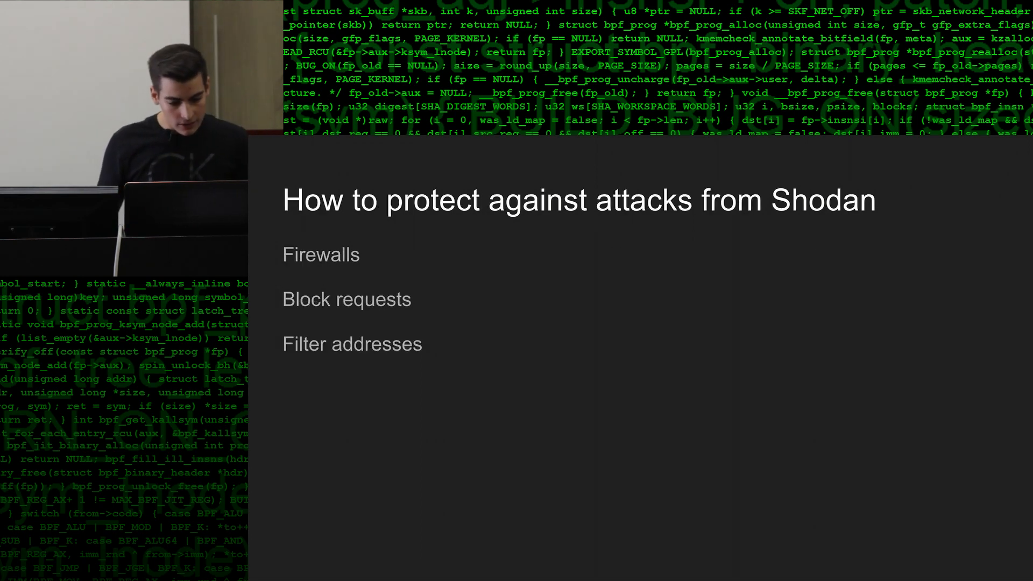